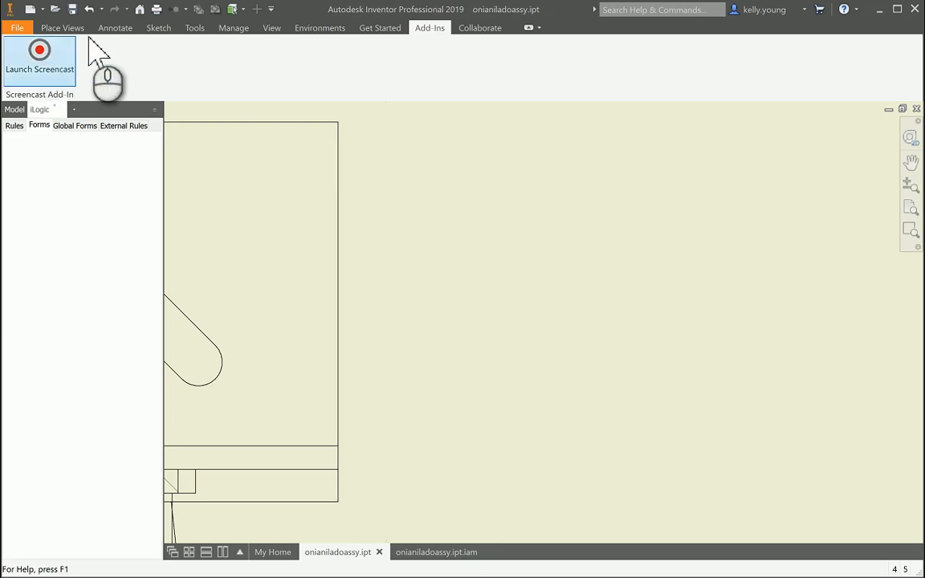
Place a Datum Identifier Symbol on the part's right edge from the Annotate tab
{"action": "left_click", "coordinate": [115, 27]}
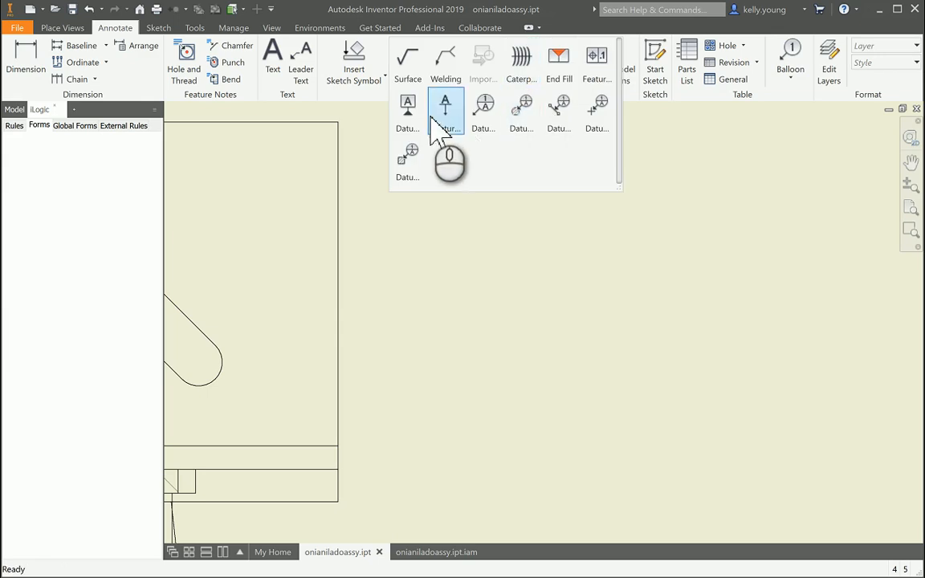
{"action": "left_click", "coordinate": [445, 108]}
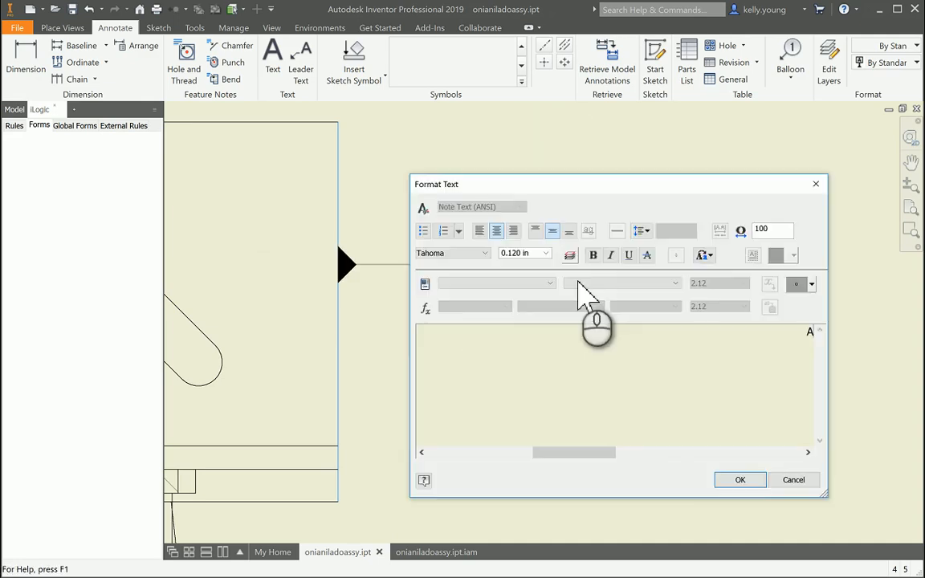
Confirm label A, finish placement, and drag the label so its leader routes upward
{"action": "left_click", "coordinate": [740, 479]}
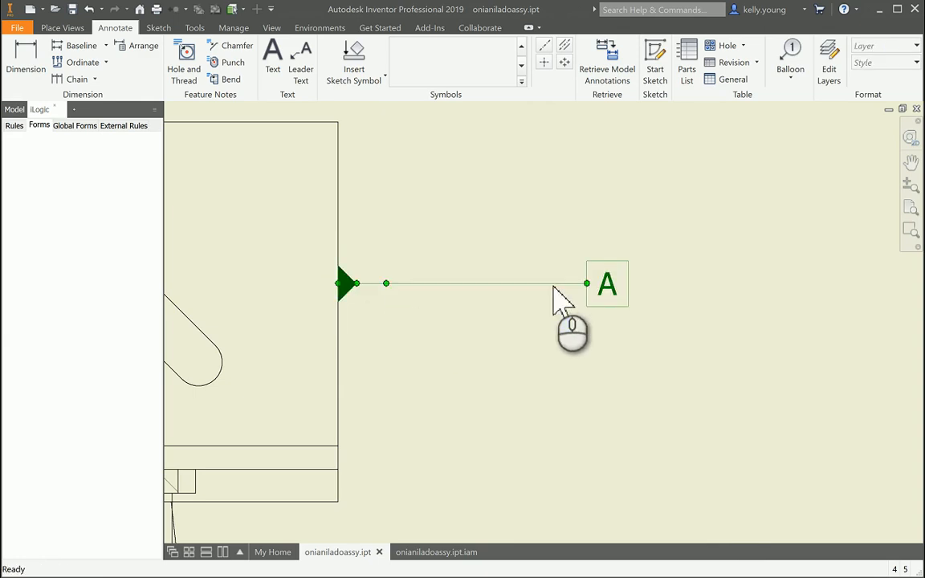
{"action": "left_click", "coordinate": [586, 284]}
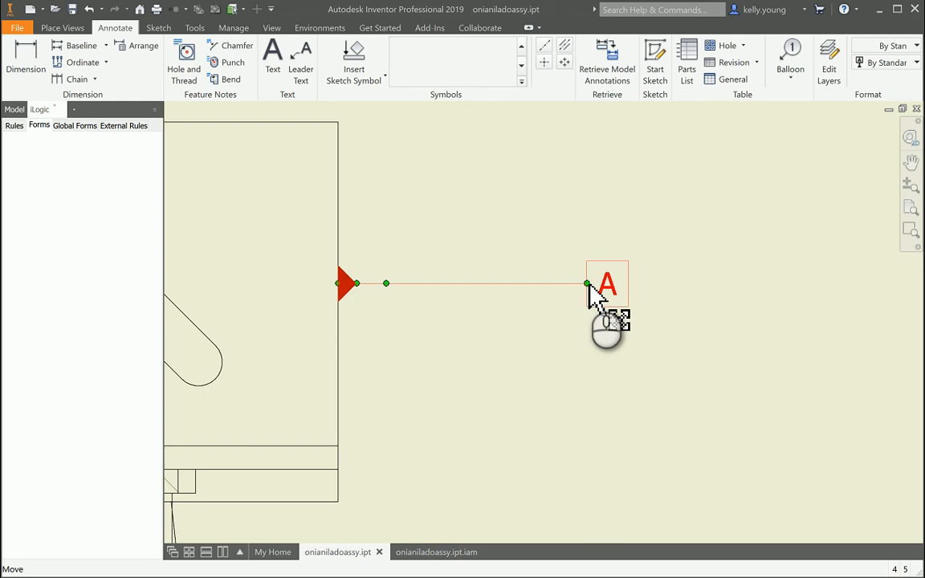
{"action": "left_click_drag", "start_coordinate": [608, 284], "coordinate": [761, 283]}
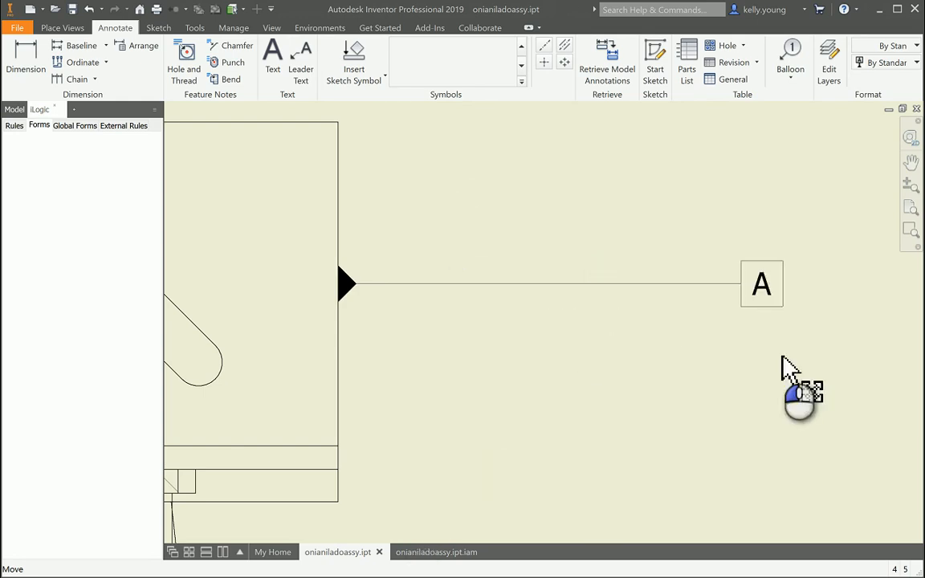
{"action": "left_click_drag", "start_coordinate": [761, 283], "coordinate": [385, 388]}
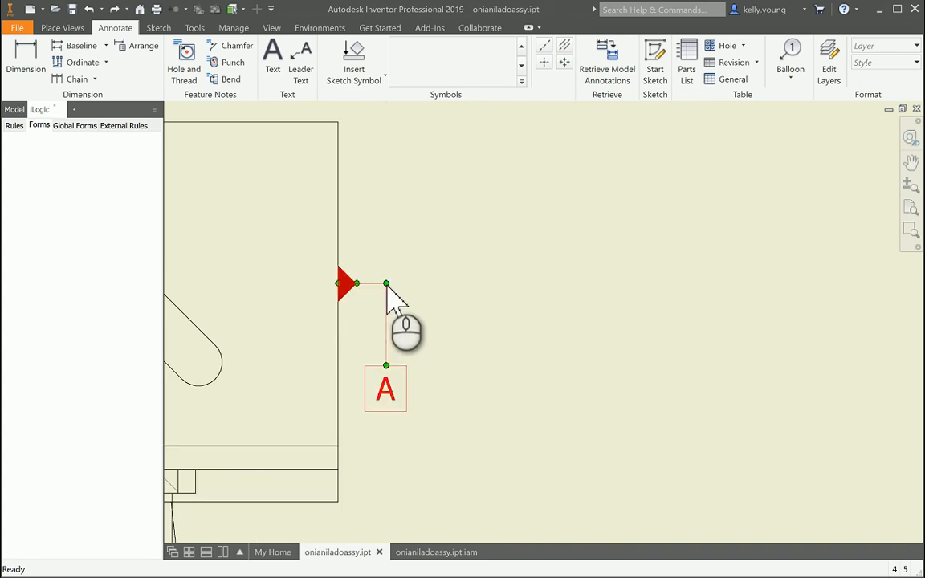
{"action": "left_click_drag", "start_coordinate": [386, 389], "coordinate": [513, 388]}
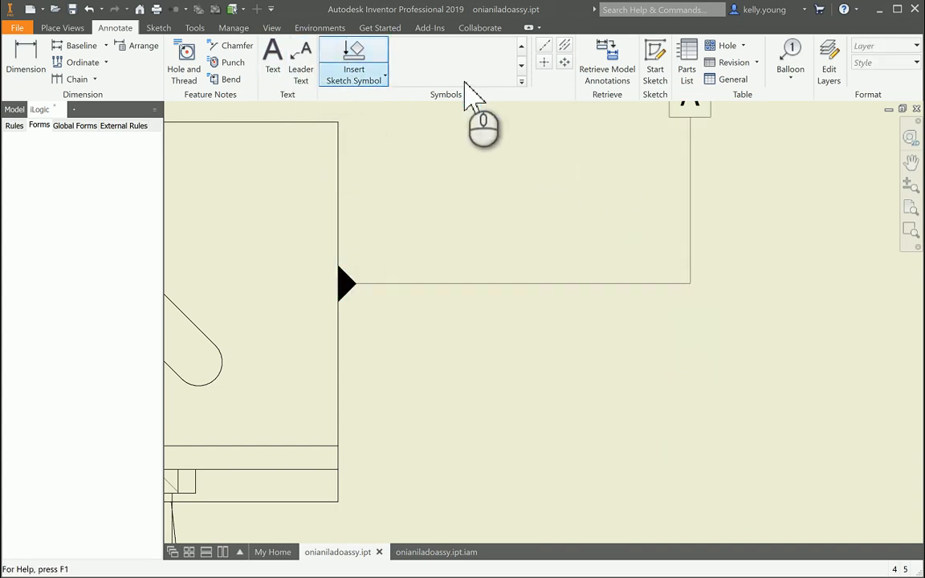
Place another datum identifier on an angled leader and confirm its label A
{"action": "left_click", "coordinate": [353, 60]}
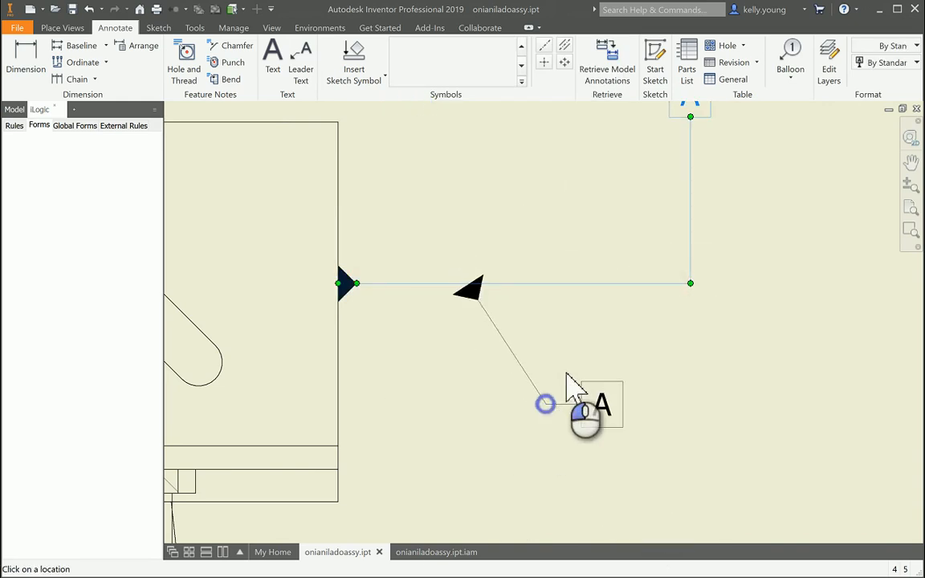
{"action": "left_click", "coordinate": [587, 409]}
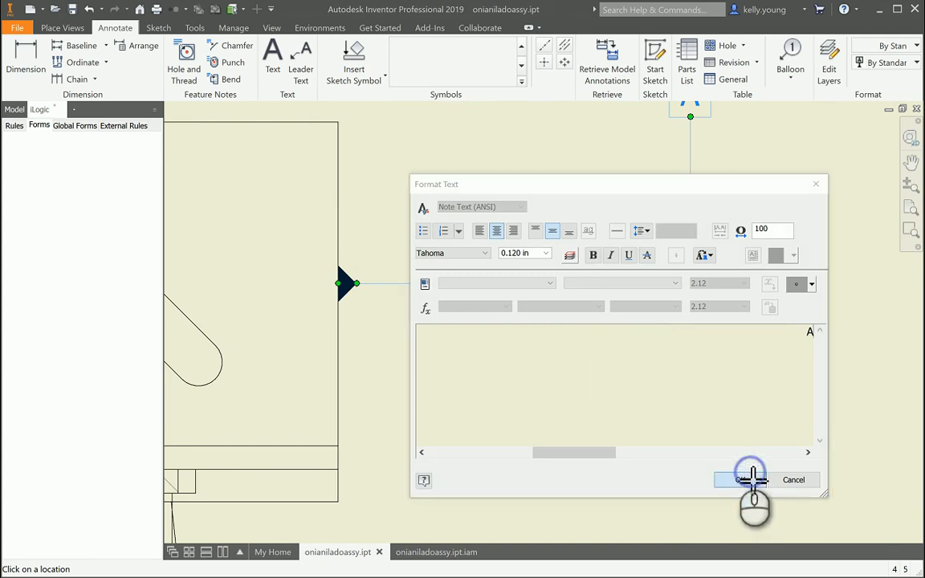
{"action": "left_click", "coordinate": [751, 479]}
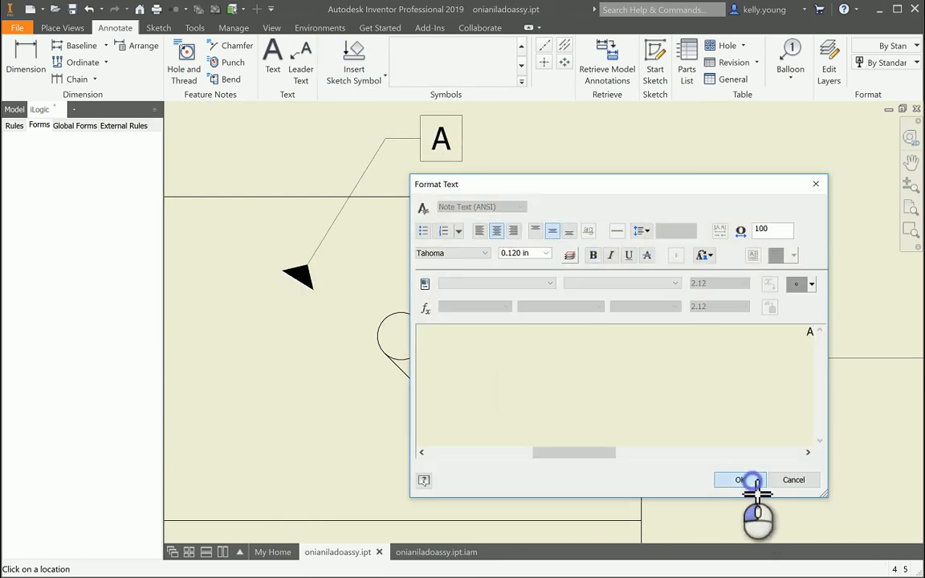
Confirm label A for the datum identifiers placed on the angled slots
{"action": "left_click", "coordinate": [739, 480]}
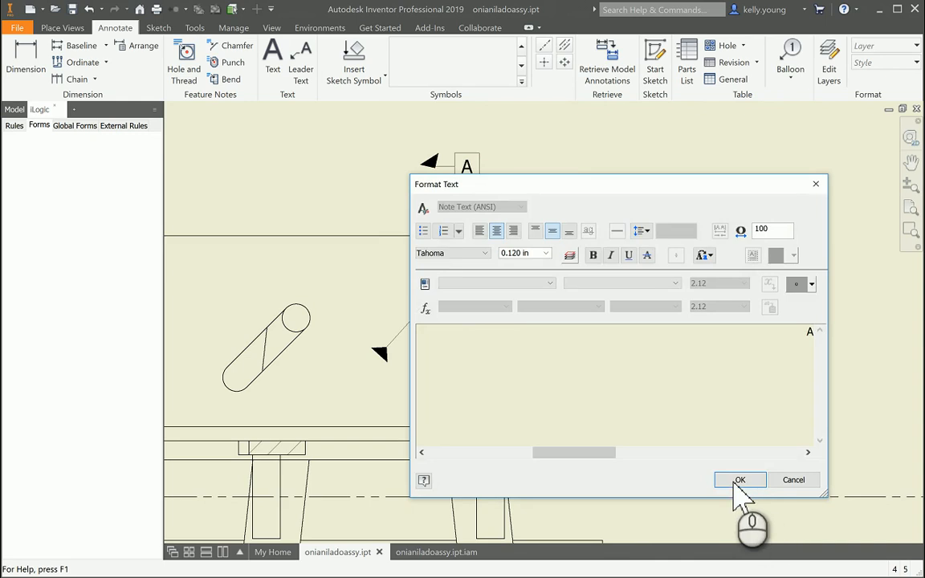
{"action": "left_click", "coordinate": [740, 480]}
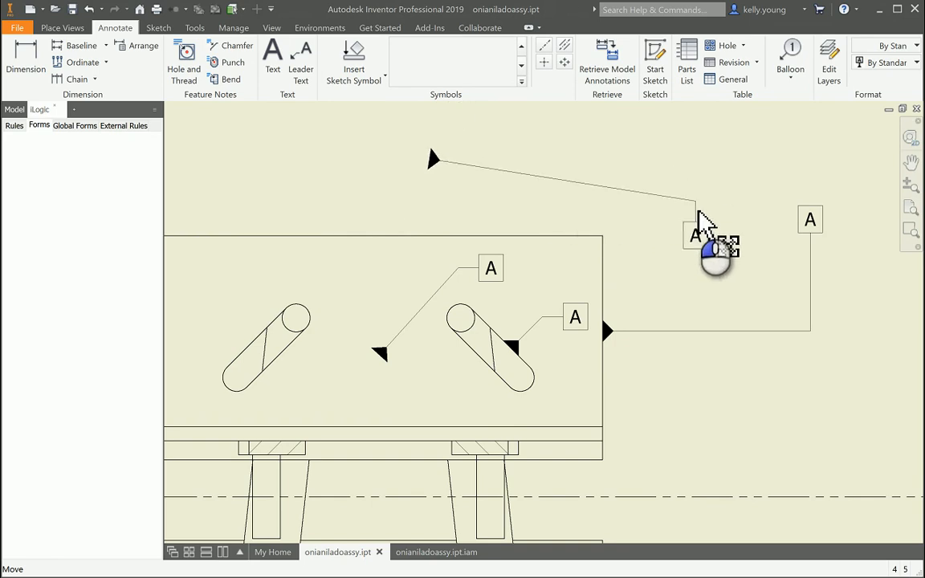
Drag the upper datum A label down and left along its long leader
{"action": "left_click_drag", "start_coordinate": [707, 233], "coordinate": [682, 254]}
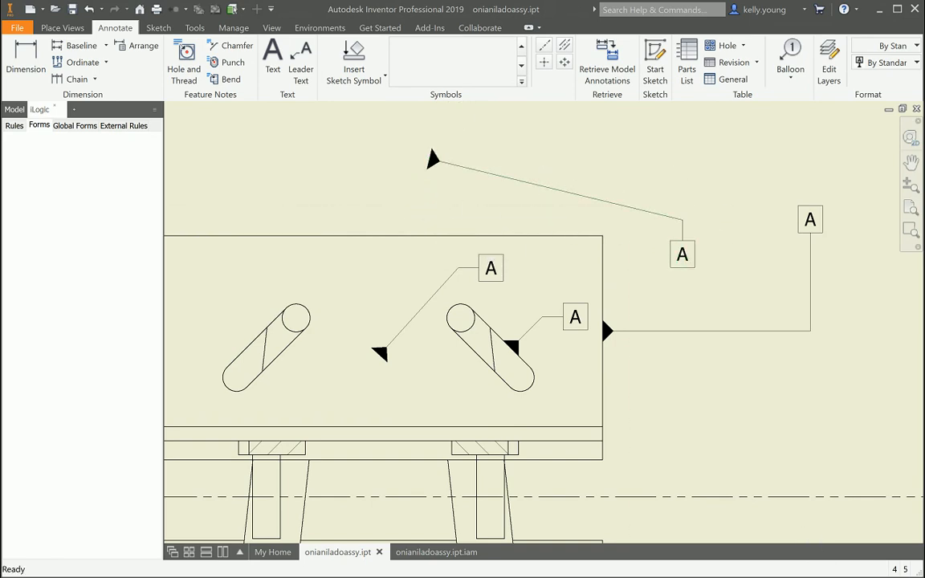